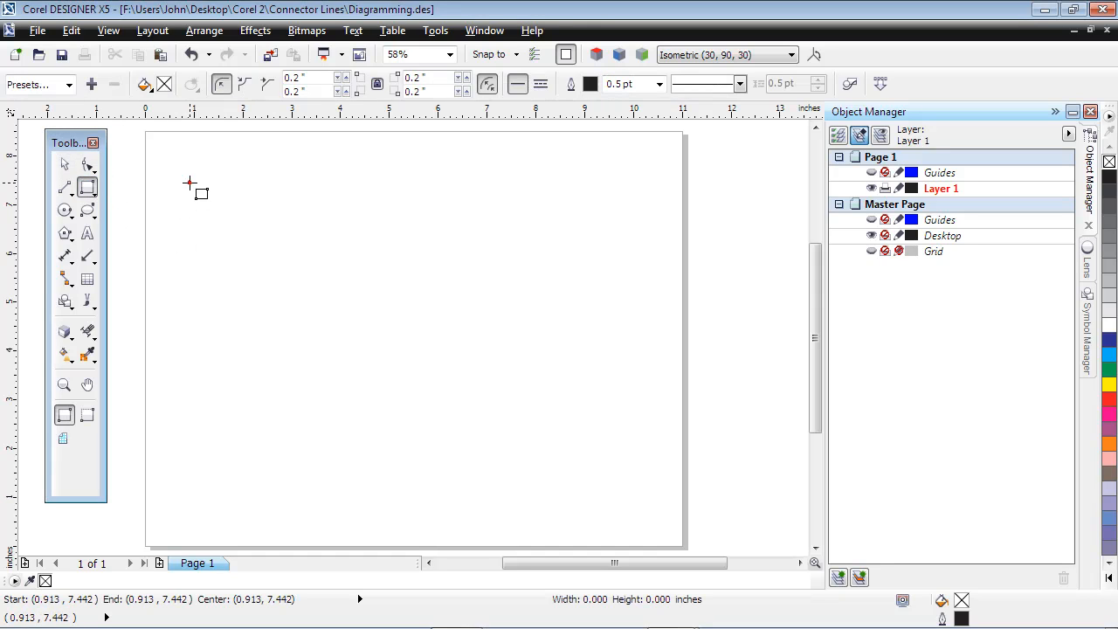
Draw a rounded rectangle top-left and place copies at the top right and lower right.
{"action": "left_click_drag", "start_coordinate": [181, 177], "coordinate": [294, 231]}
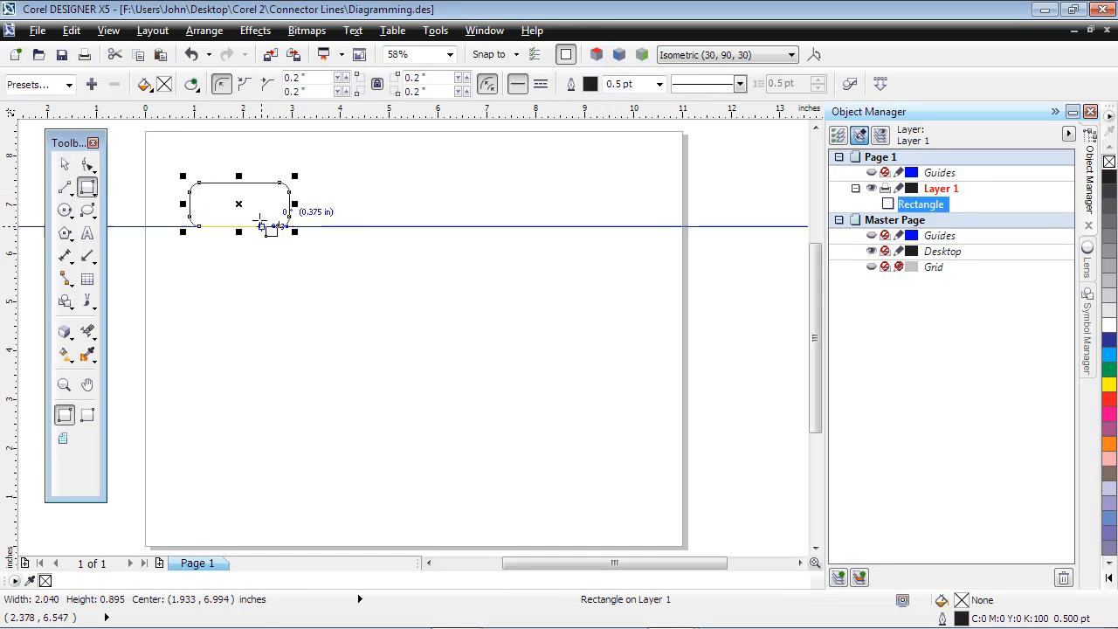
{"action": "left_click_drag", "start_coordinate": [238, 203], "coordinate": [537, 202]}
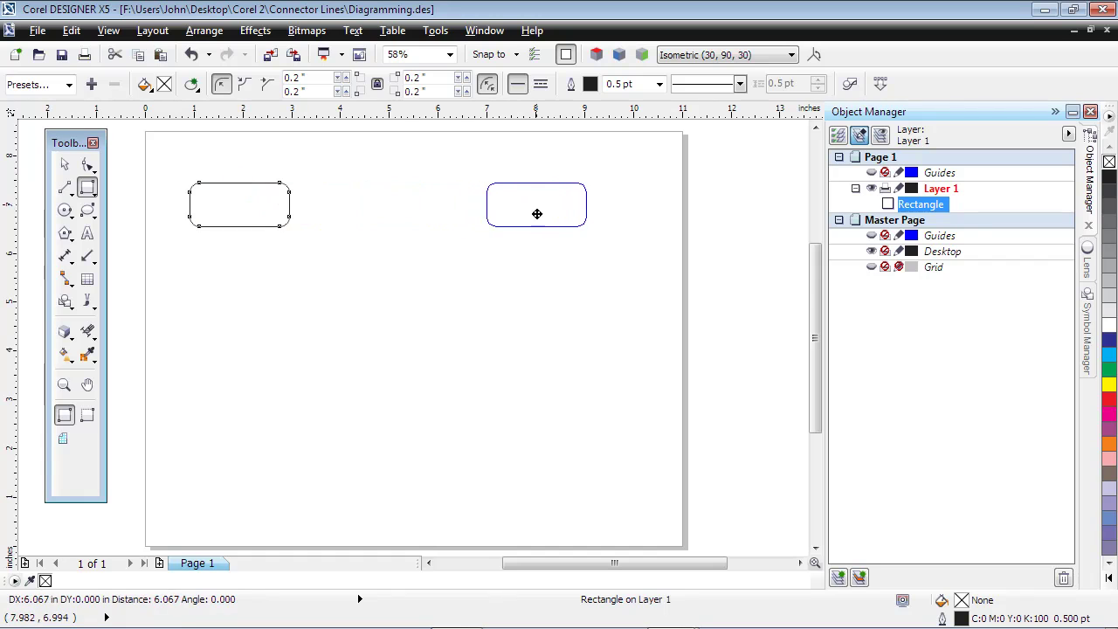
{"action": "left_click", "coordinate": [536, 207]}
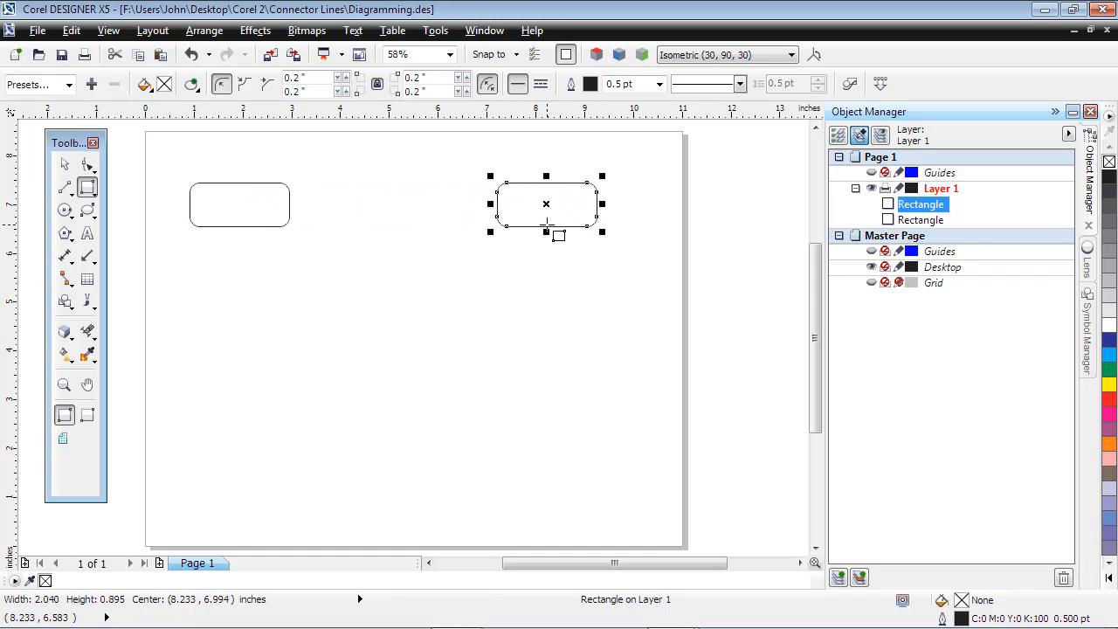
{"action": "left_click_drag", "start_coordinate": [544, 206], "coordinate": [548, 409]}
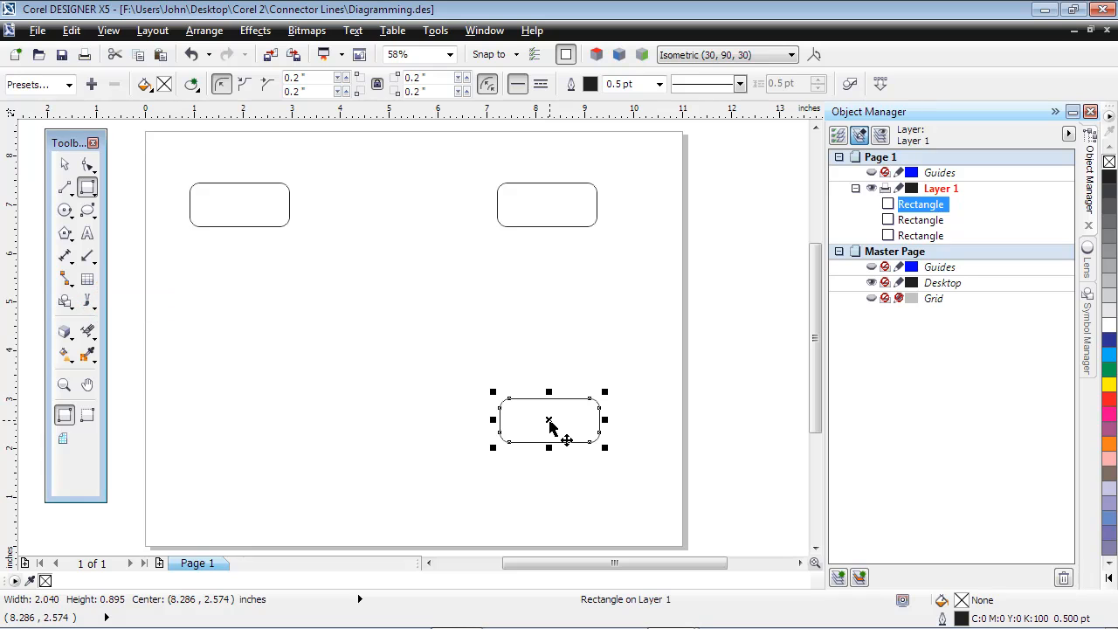
{"action": "mouse_move", "coordinate": [224, 388]}
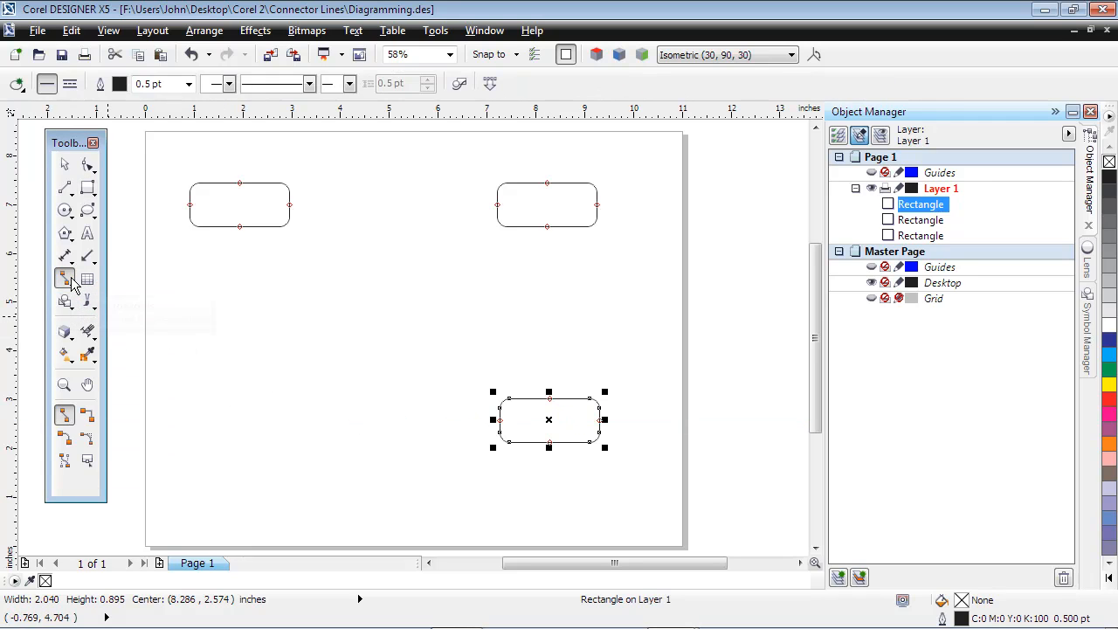
{"action": "mouse_move", "coordinate": [67, 278]}
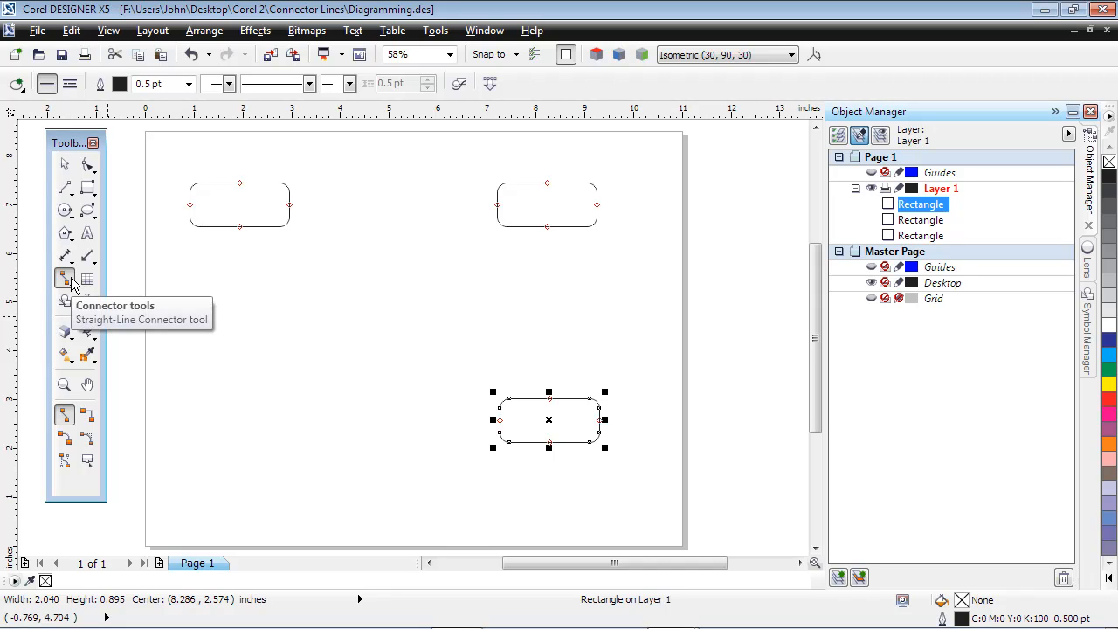
{"action": "mouse_move", "coordinate": [288, 210]}
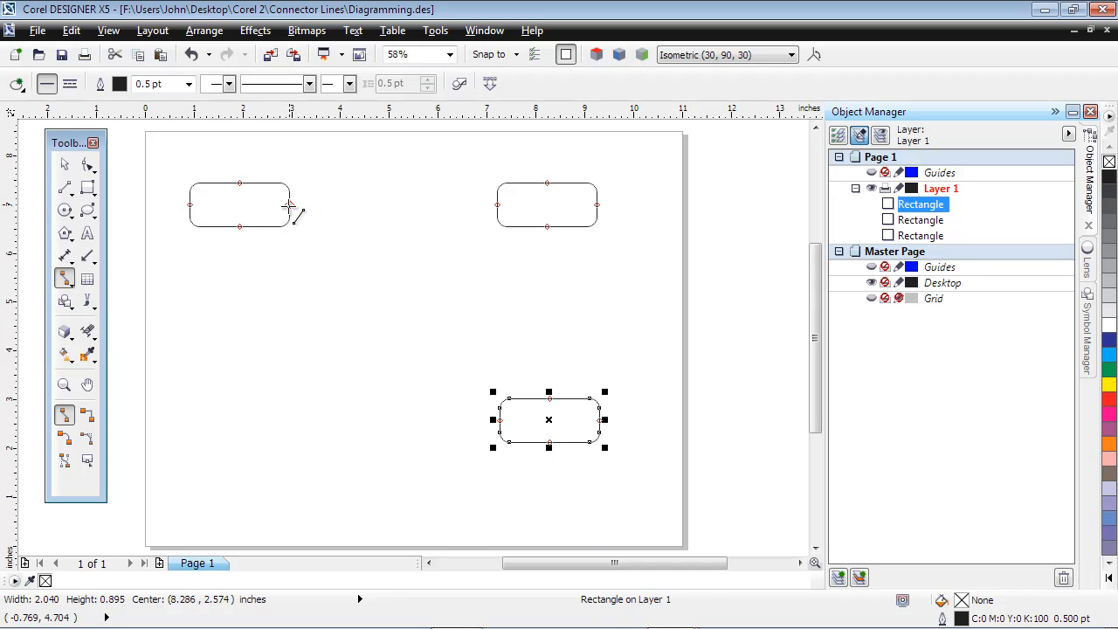
Connect the top boxes with a straight line and the top-left box down to the bottom box.
{"action": "left_click_drag", "start_coordinate": [288, 206], "coordinate": [497, 206]}
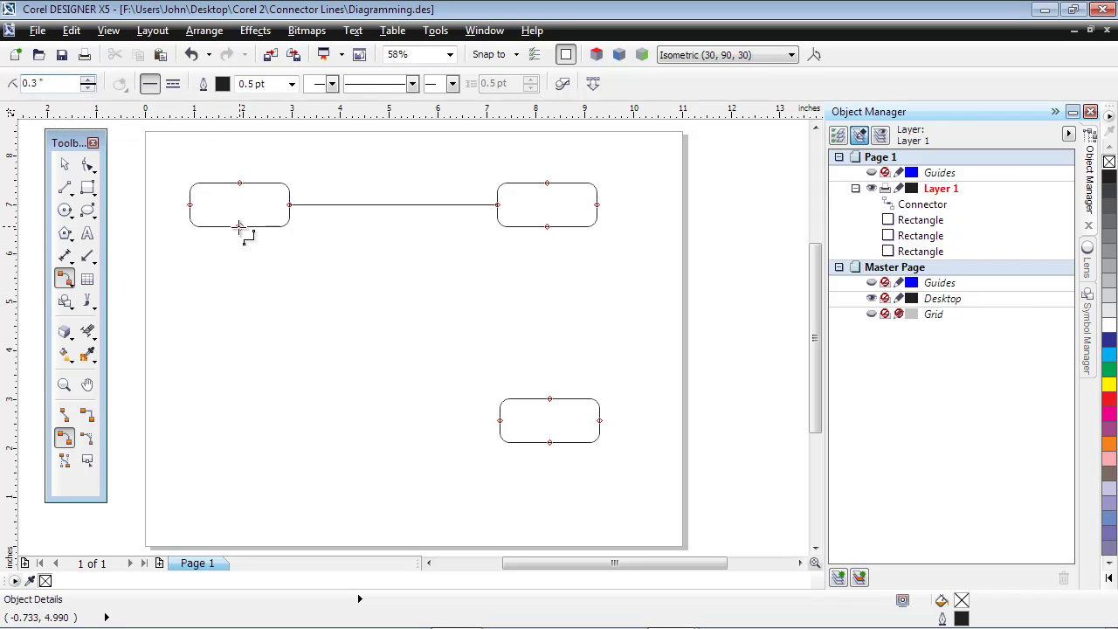
{"action": "left_click_drag", "start_coordinate": [241, 227], "coordinate": [499, 420]}
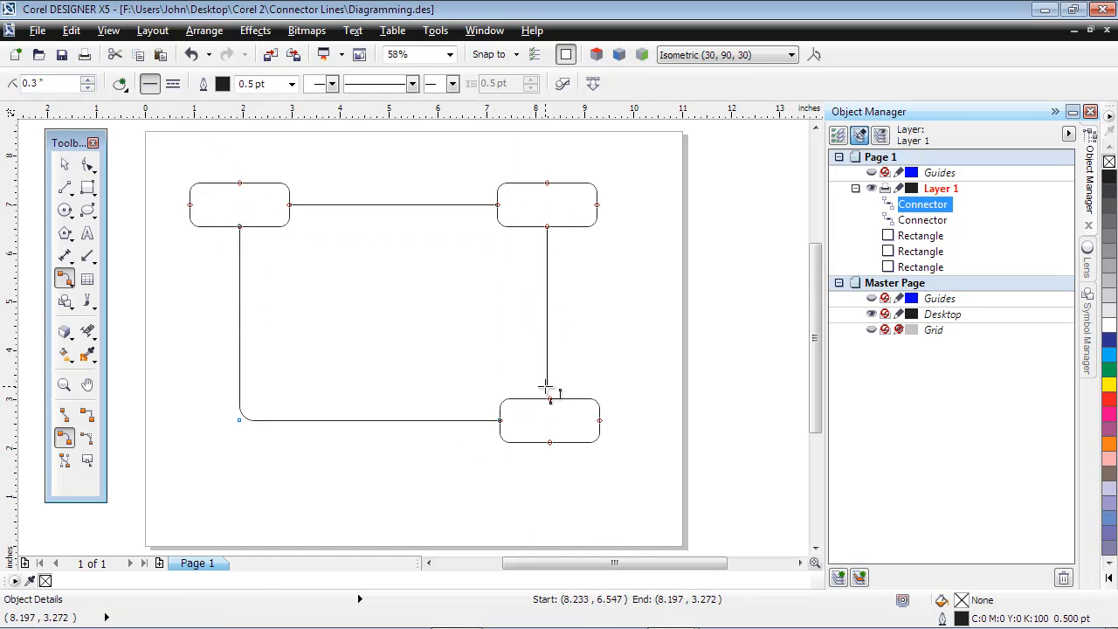
{"action": "left_click", "coordinate": [543, 424]}
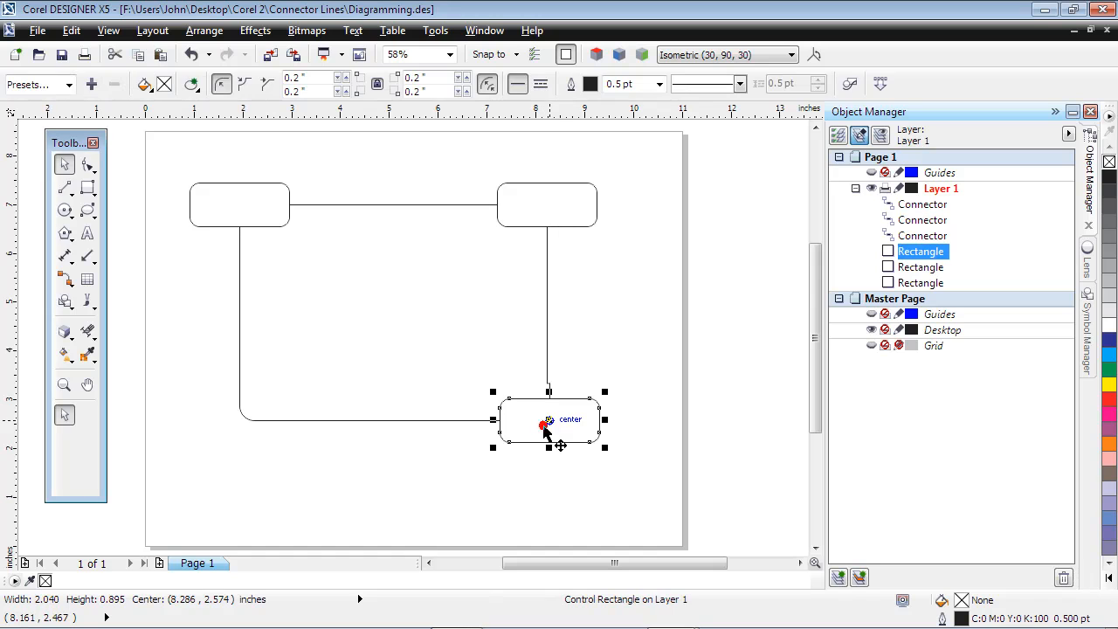
Nudge the bottom box left and add a small fourth rounded rectangle positioned at the right.
{"action": "left_click_drag", "start_coordinate": [549, 421], "coordinate": [528, 433]}
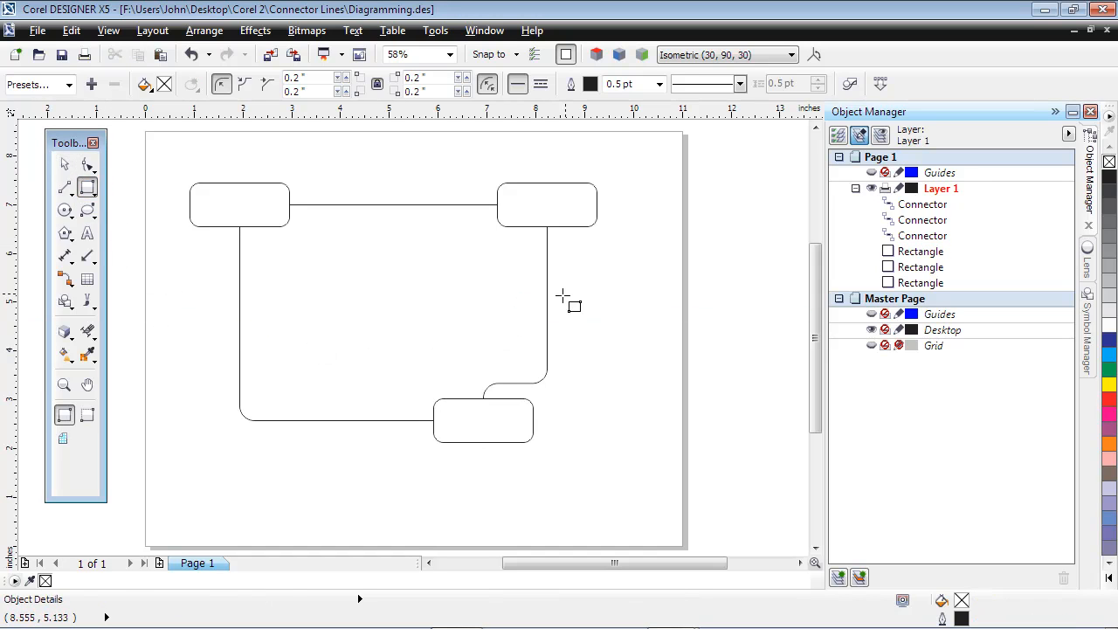
{"action": "left_click_drag", "start_coordinate": [568, 289], "coordinate": [655, 341]}
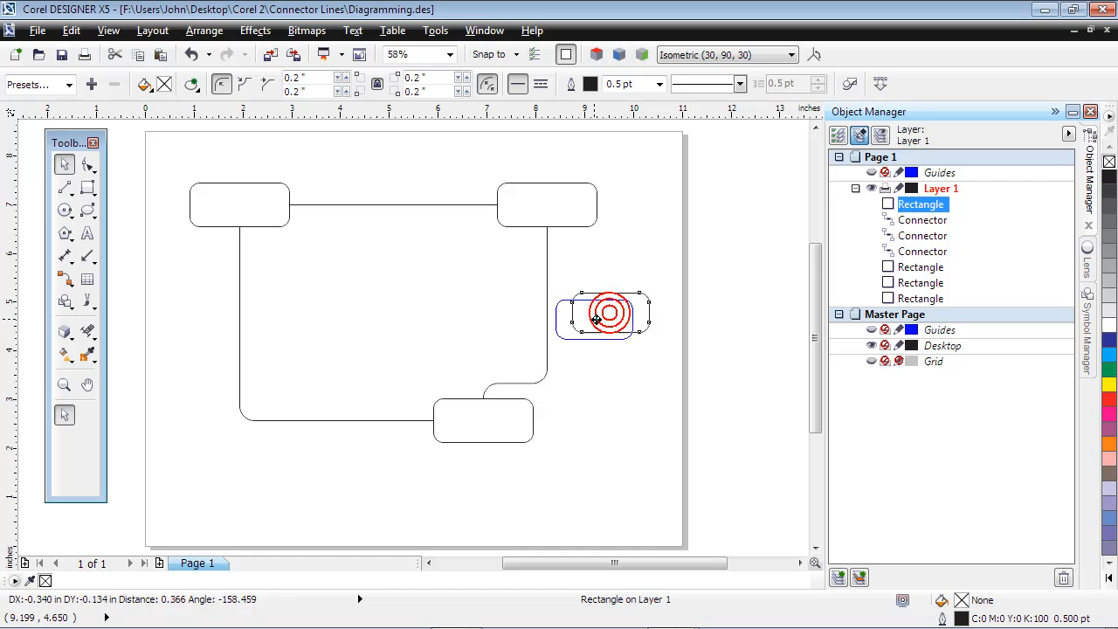
{"action": "left_click_drag", "start_coordinate": [603, 314], "coordinate": [510, 336]}
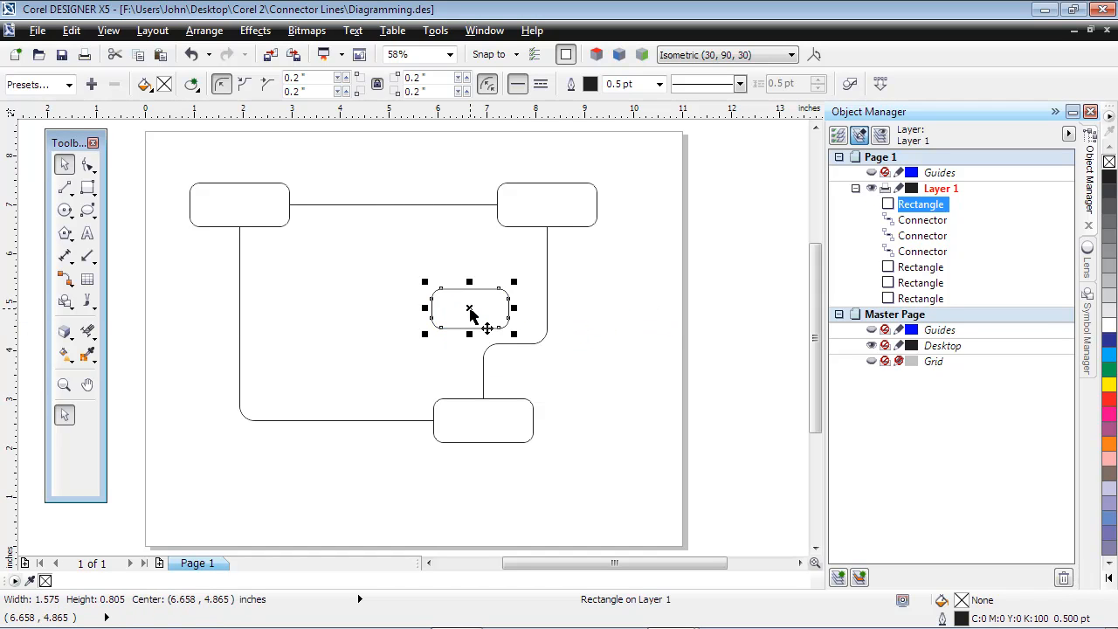
{"action": "left_click_drag", "start_coordinate": [468, 308], "coordinate": [573, 295]}
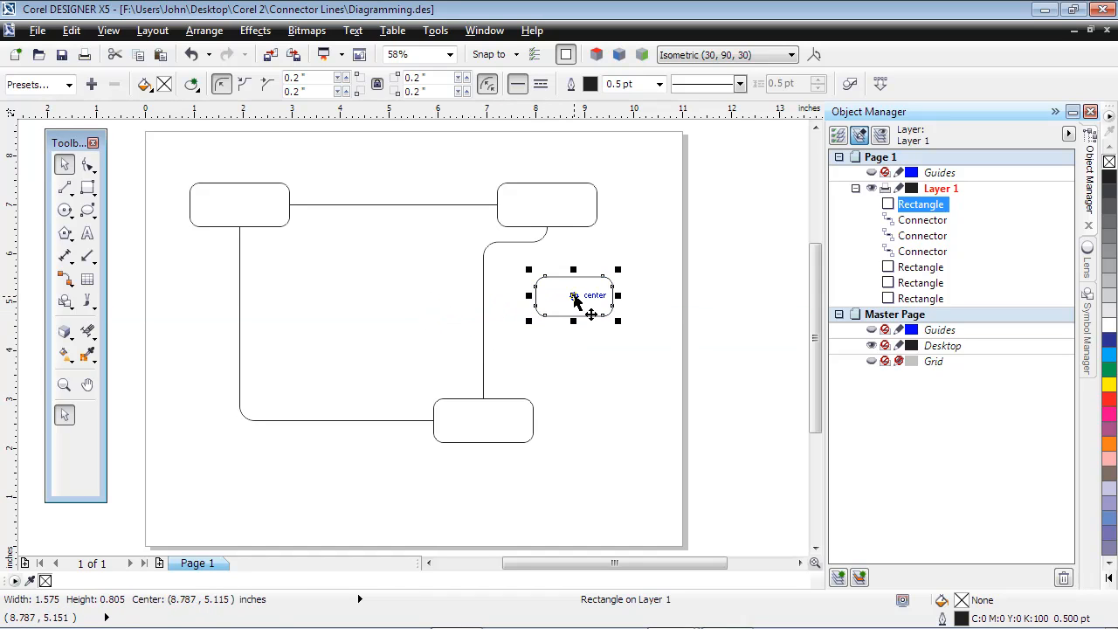
{"action": "mouse_move", "coordinate": [382, 216]}
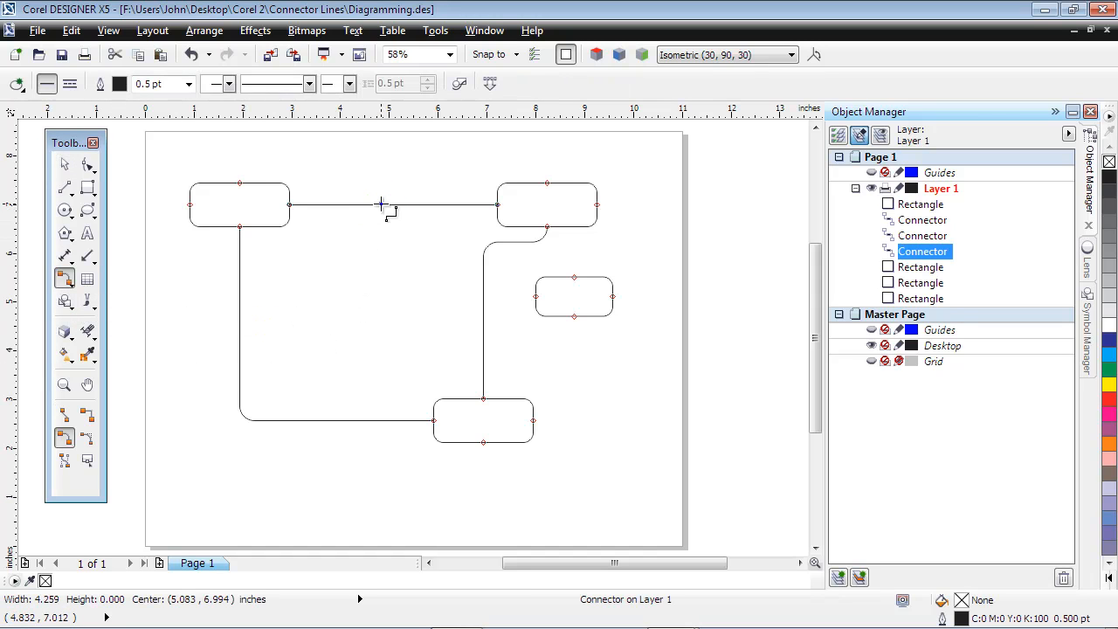
Convert the top connector to a Right Angle Round Connector Line.
{"action": "right_click", "coordinate": [380, 206]}
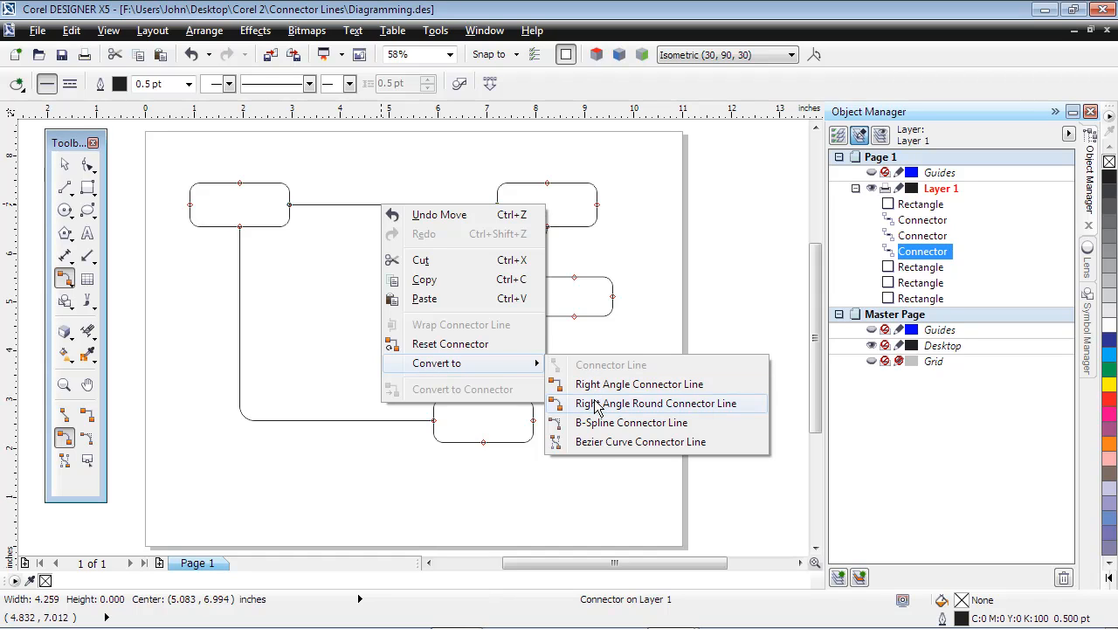
{"action": "left_click", "coordinate": [644, 404]}
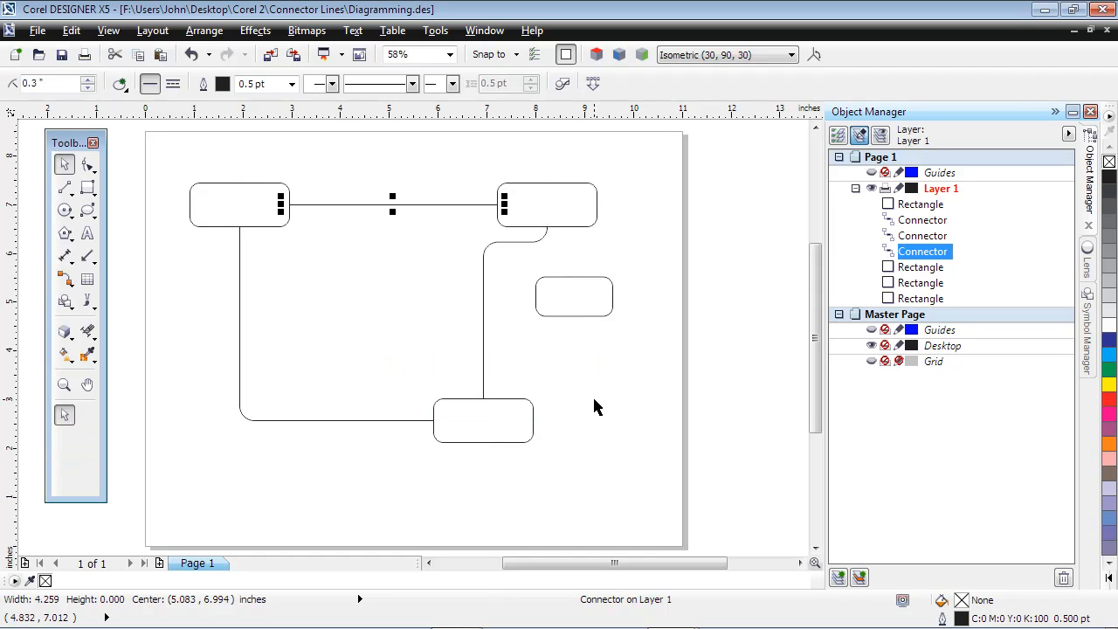
{"action": "left_click", "coordinate": [545, 206]}
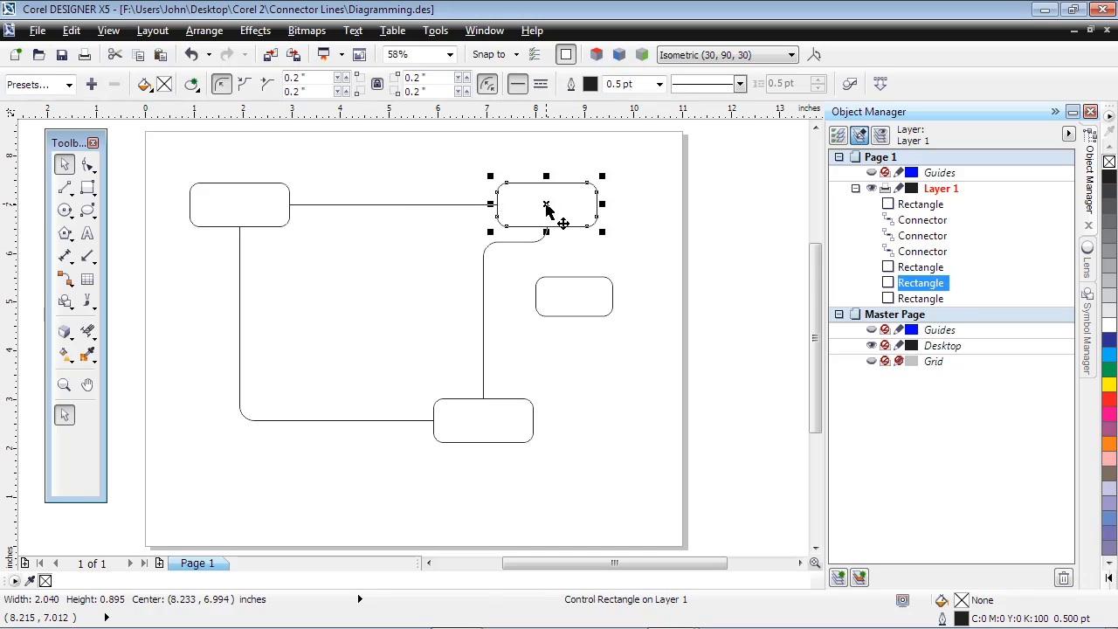
Move the top-right box down and give the connectors a 10.0 pt halo width.
{"action": "left_click_drag", "start_coordinate": [545, 206], "coordinate": [311, 498]}
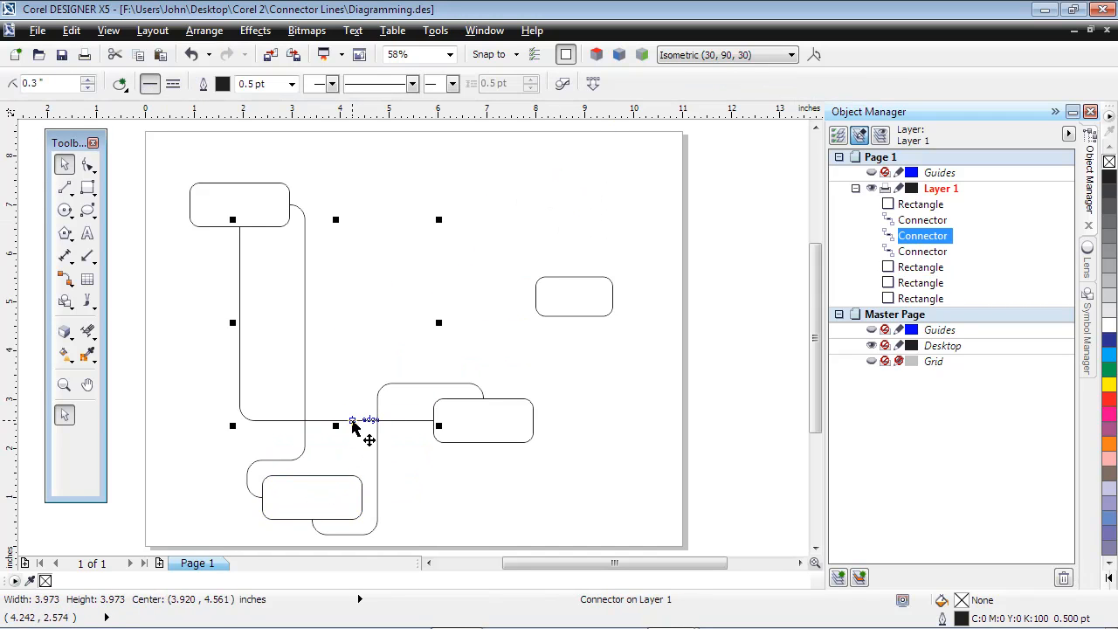
{"action": "left_click", "coordinate": [122, 84]}
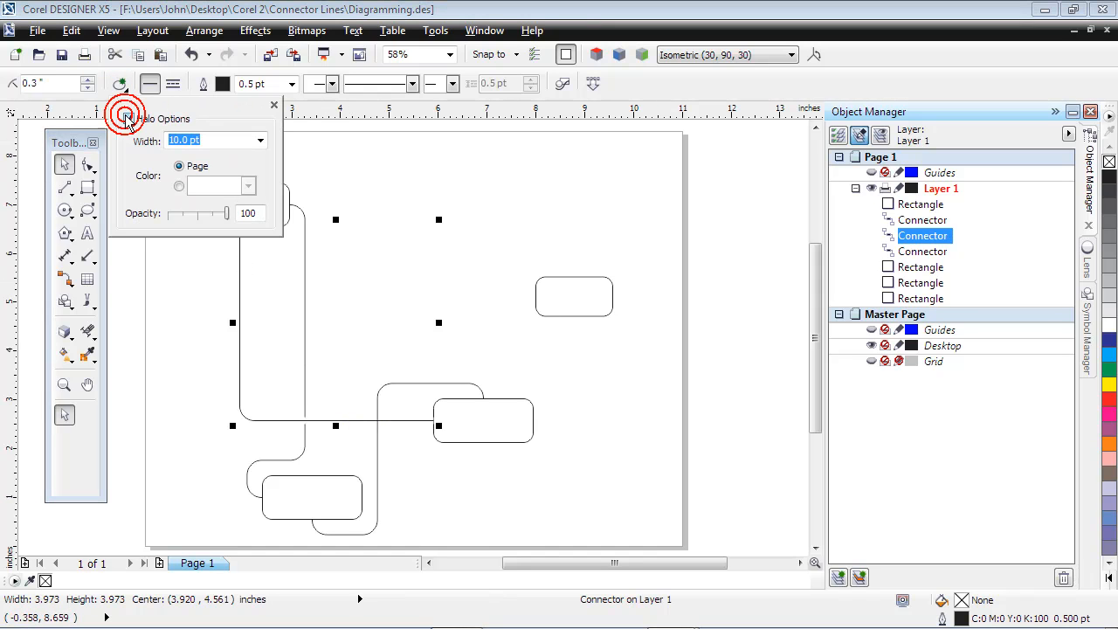
{"action": "left_click", "coordinate": [273, 105]}
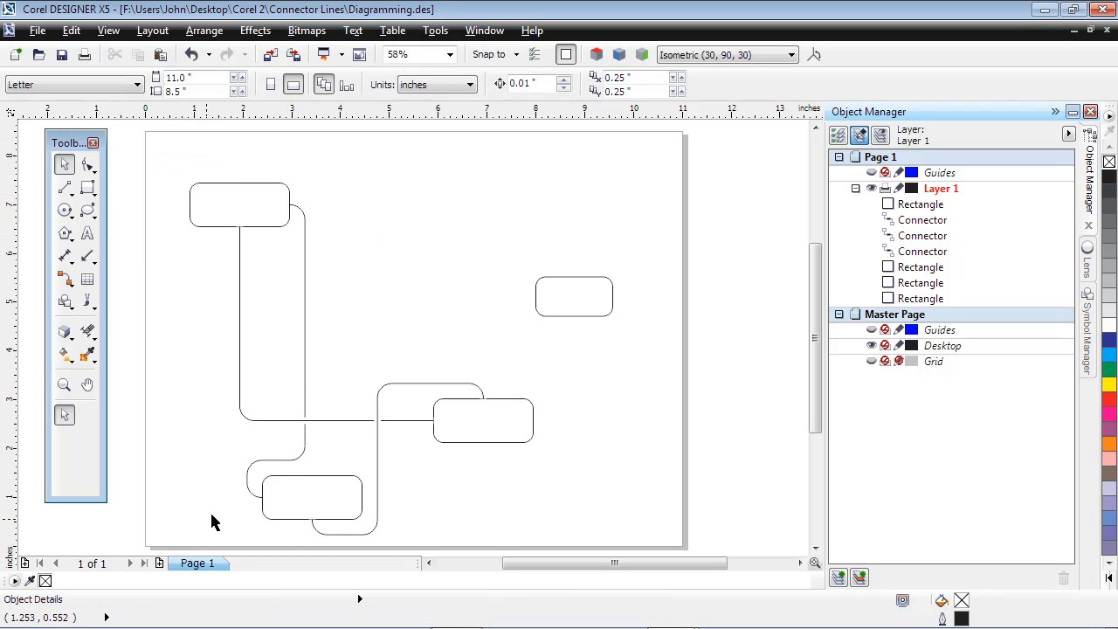
Add Page 2 and show the Symbol Manager docker.
{"action": "left_click", "coordinate": [159, 562]}
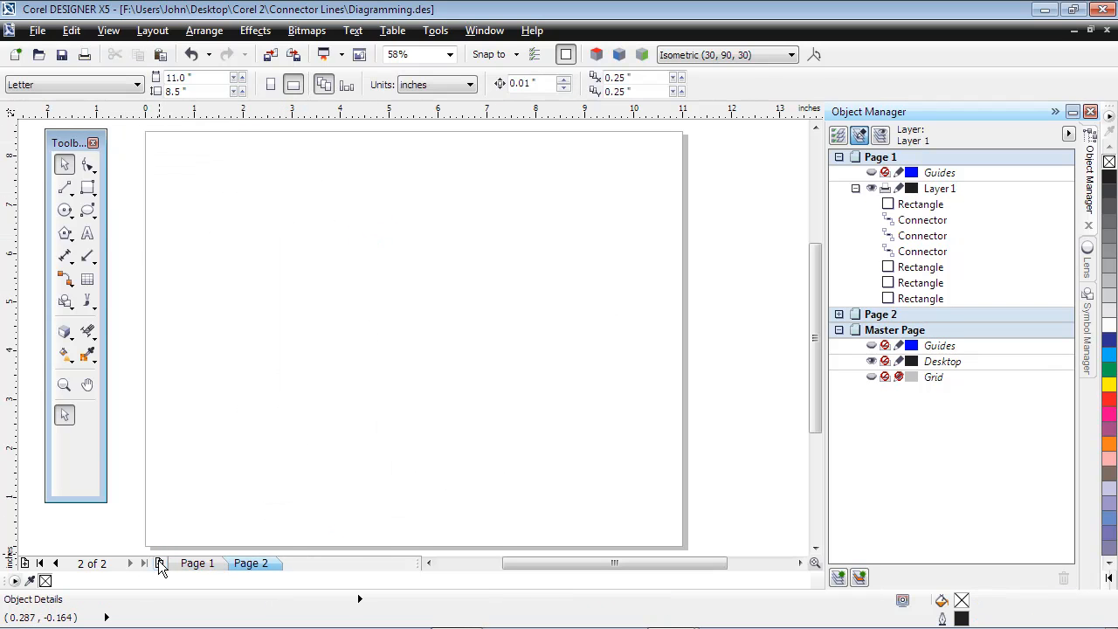
{"action": "left_click", "coordinate": [482, 31]}
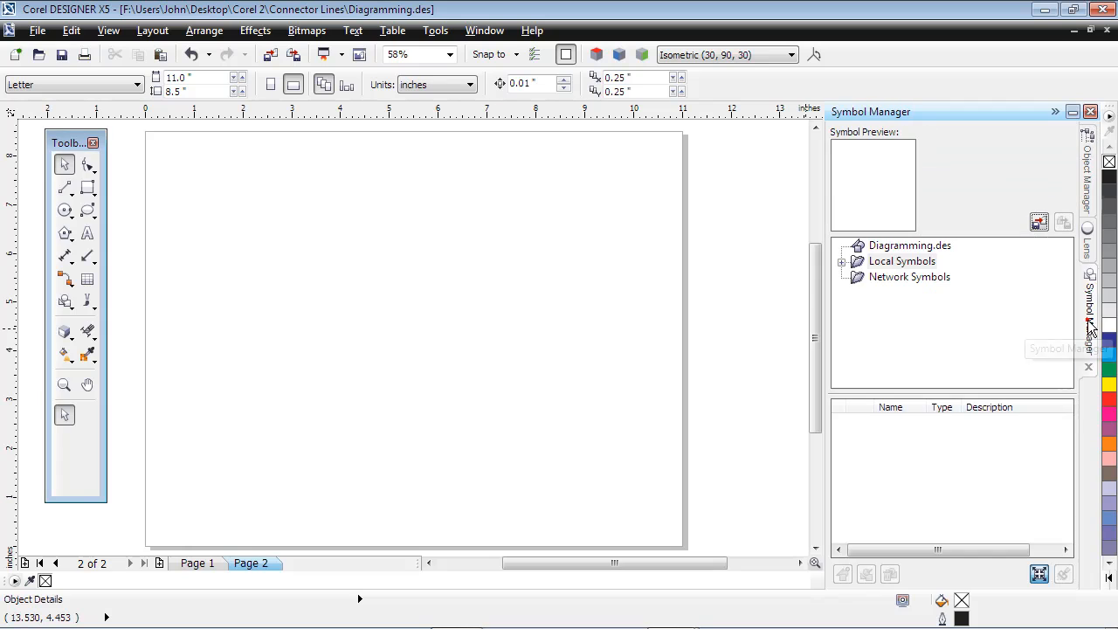
{"action": "mouse_move", "coordinate": [1006, 326]}
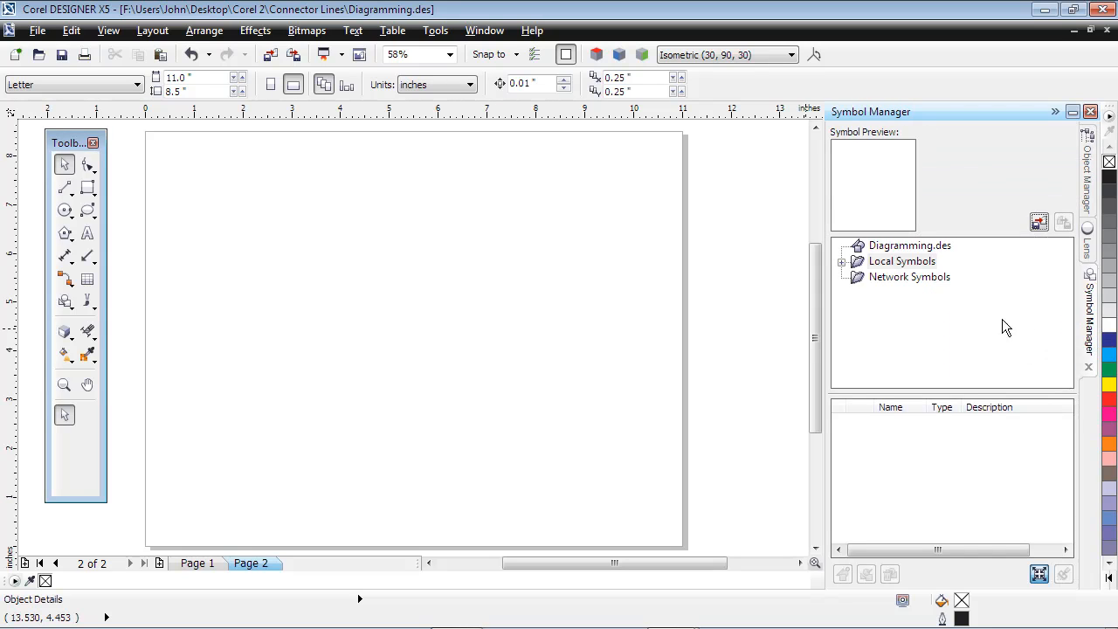
Expand Local Symbols > Installed Symbols > Electrical and list the Fundamental Items ELB.csl symbols.
{"action": "left_click", "coordinate": [842, 262]}
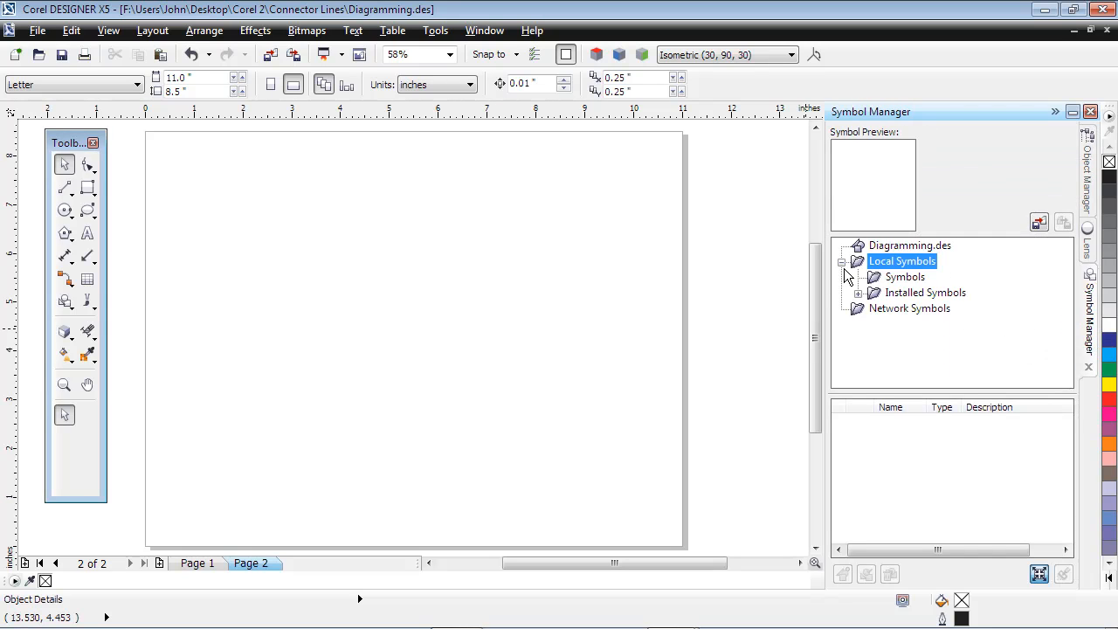
{"action": "left_click", "coordinate": [857, 294]}
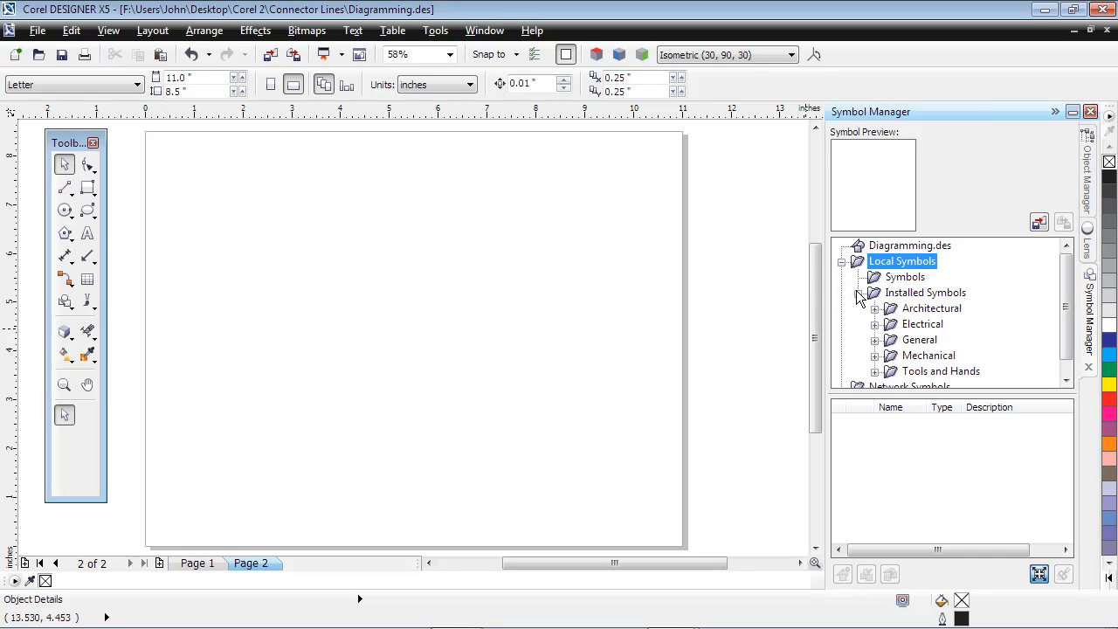
{"action": "left_click", "coordinate": [873, 323]}
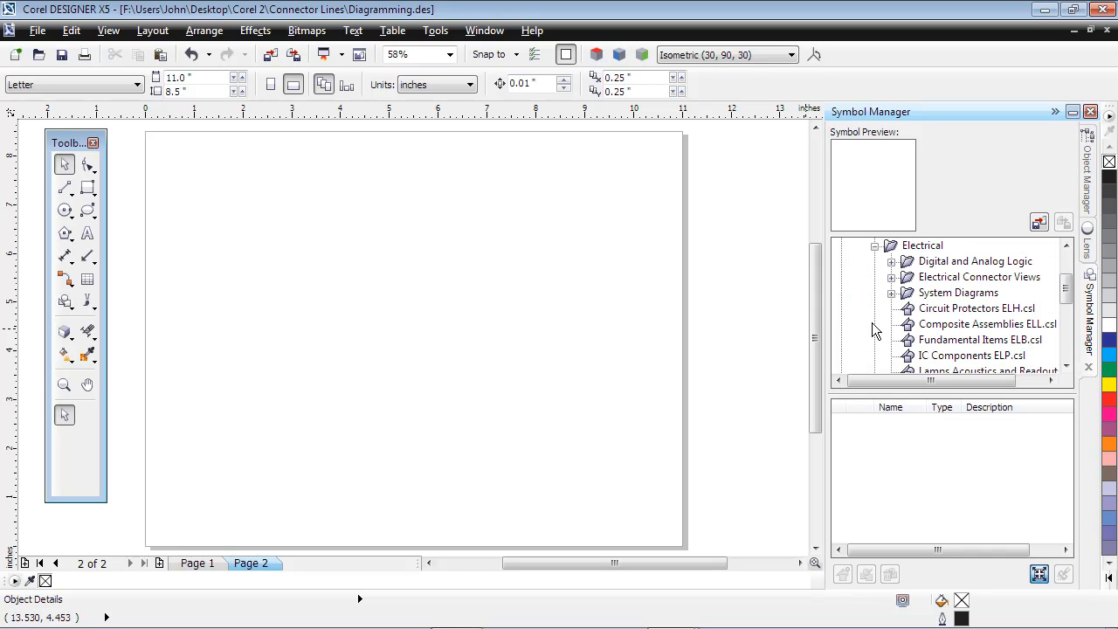
{"action": "left_click", "coordinate": [982, 339]}
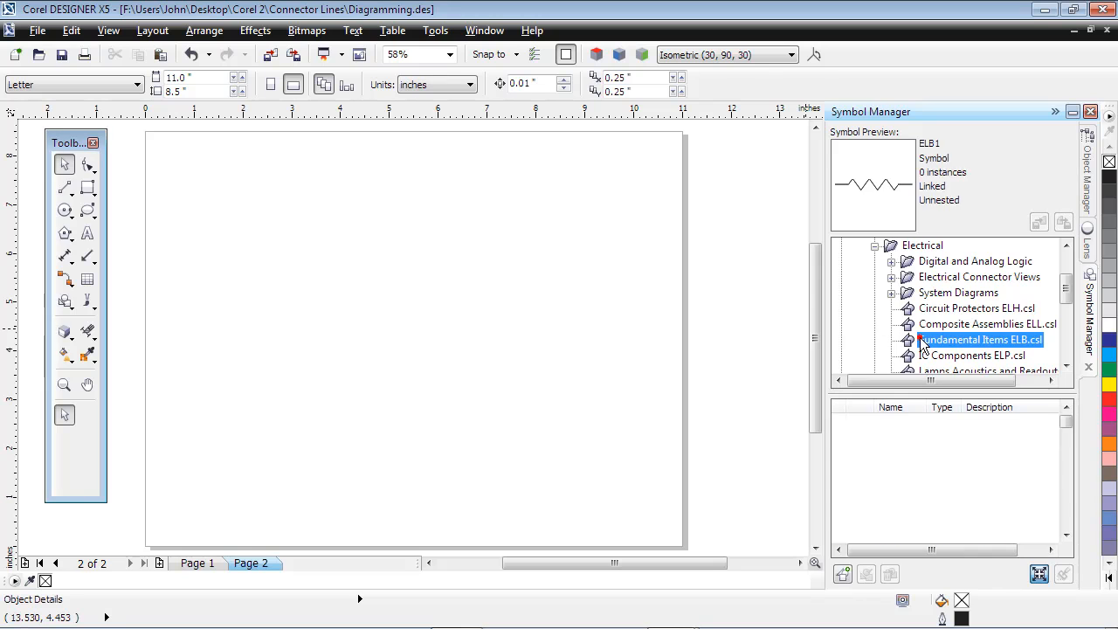
{"action": "left_click", "coordinate": [982, 339]}
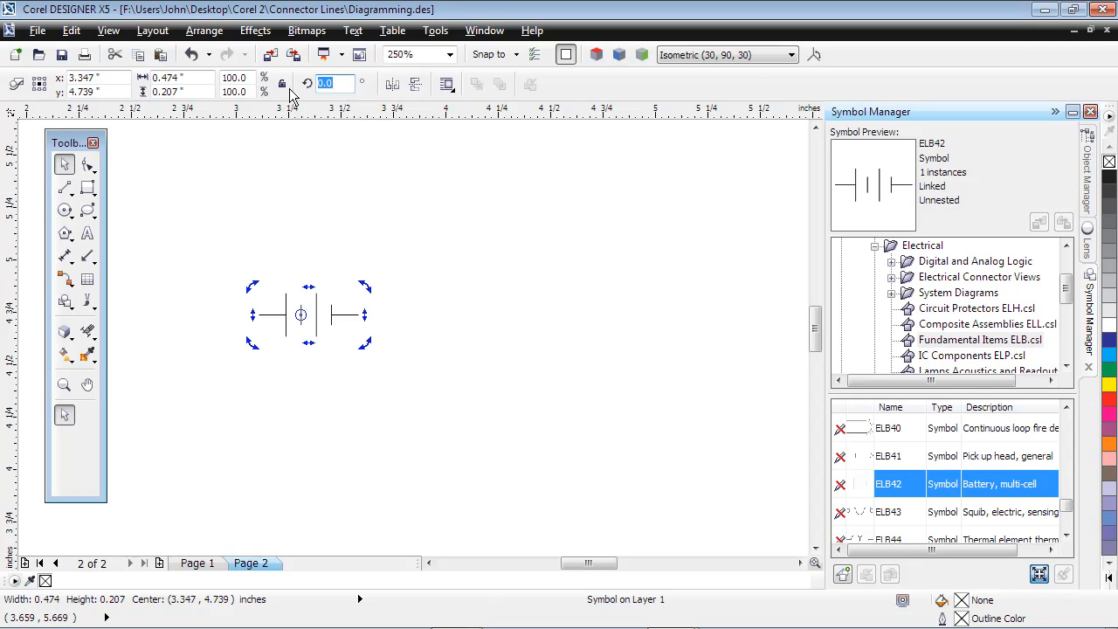
Rotate the battery -90° and place a Resistor symbol above and right of it.
{"action": "type", "text": "-90"}
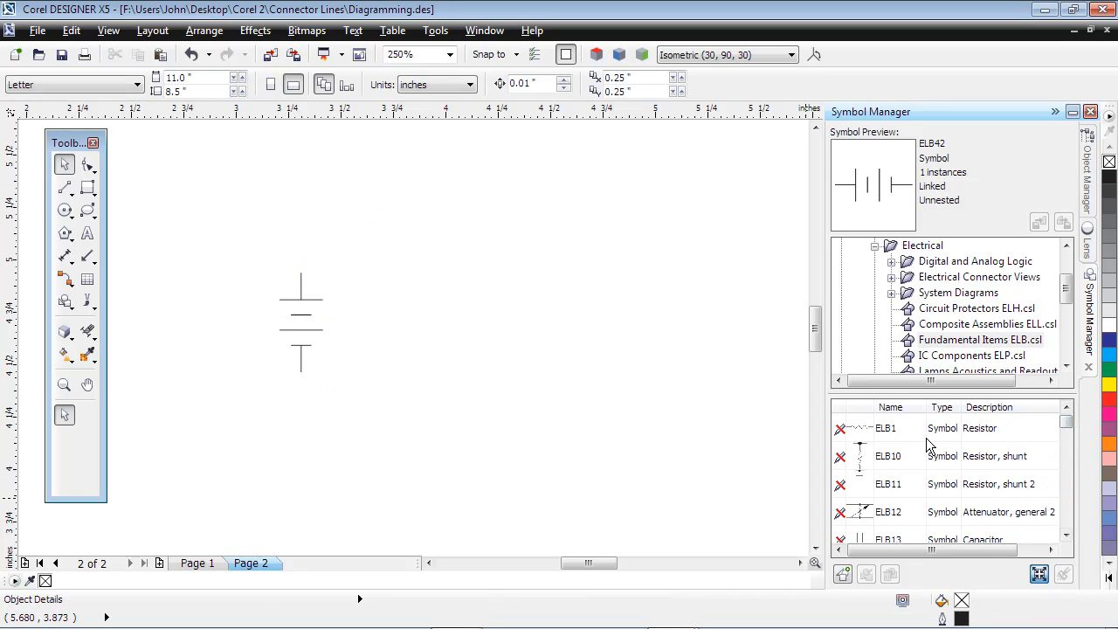
{"action": "left_click", "coordinate": [885, 428]}
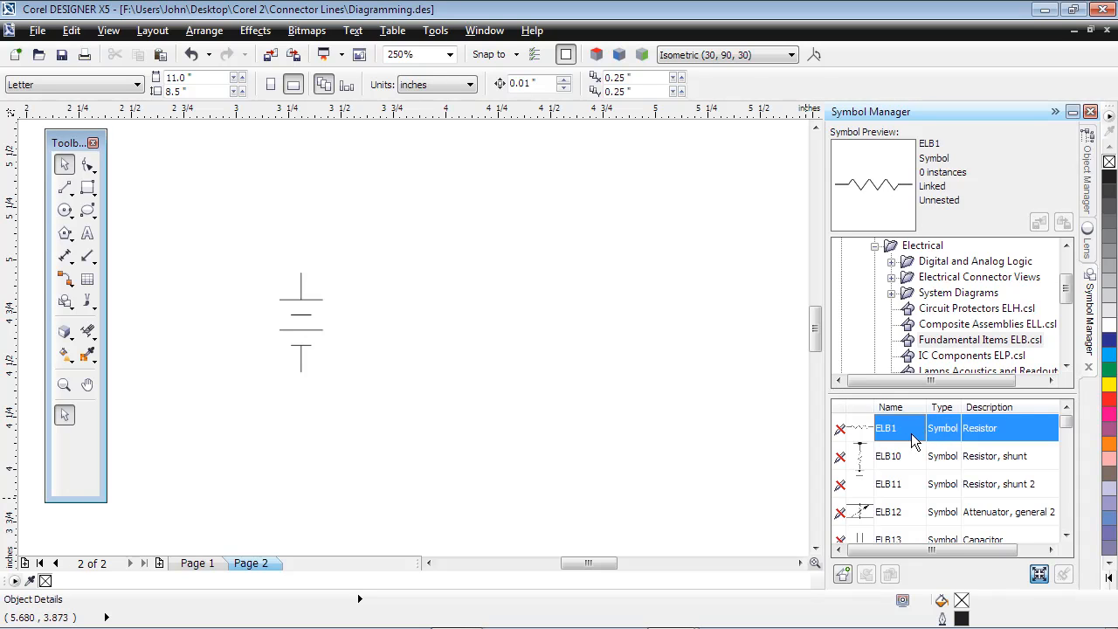
{"action": "left_click_drag", "start_coordinate": [884, 426], "coordinate": [409, 237]}
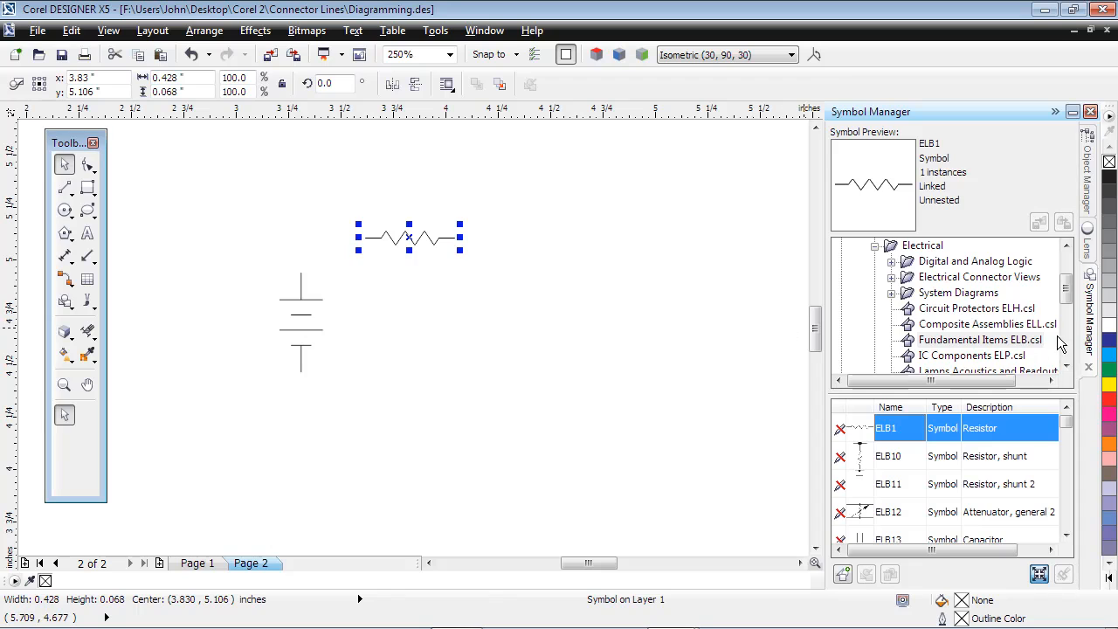
Switch the docker to the Motors and Machines ELJ.csl library.
{"action": "scroll", "scroll_direction": "down", "scroll_amount": 3}
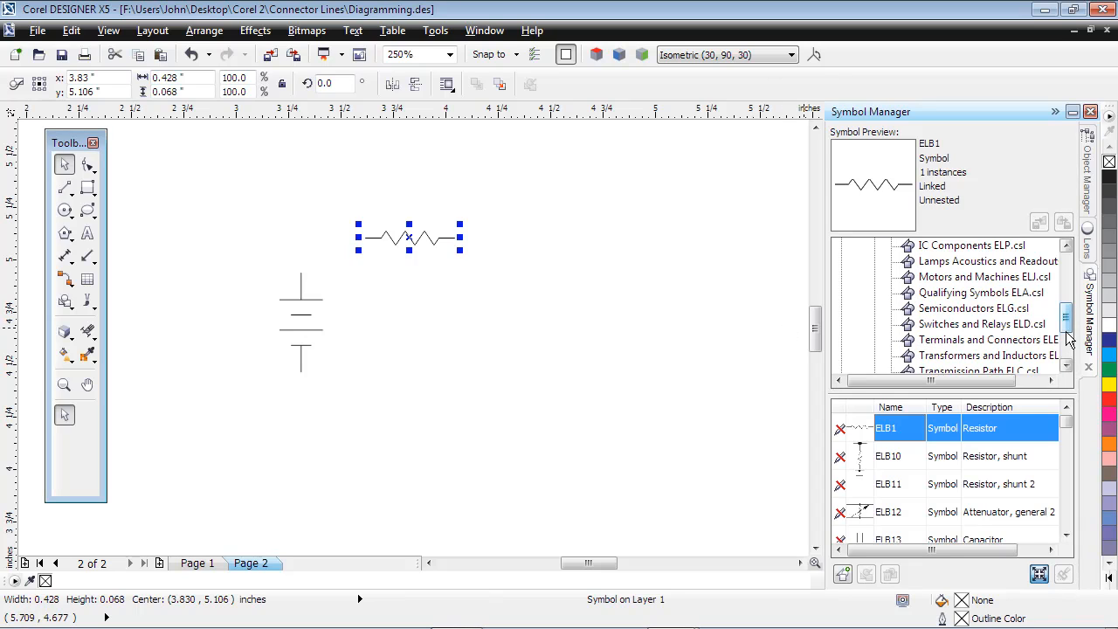
{"action": "left_click", "coordinate": [983, 276]}
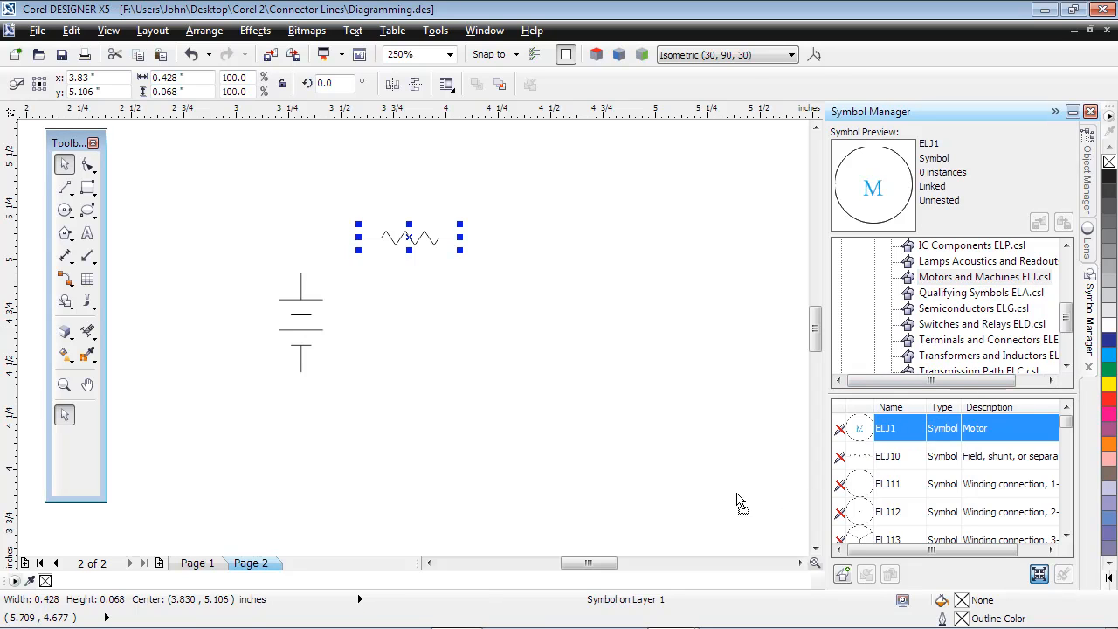
{"action": "mouse_move", "coordinate": [512, 325]}
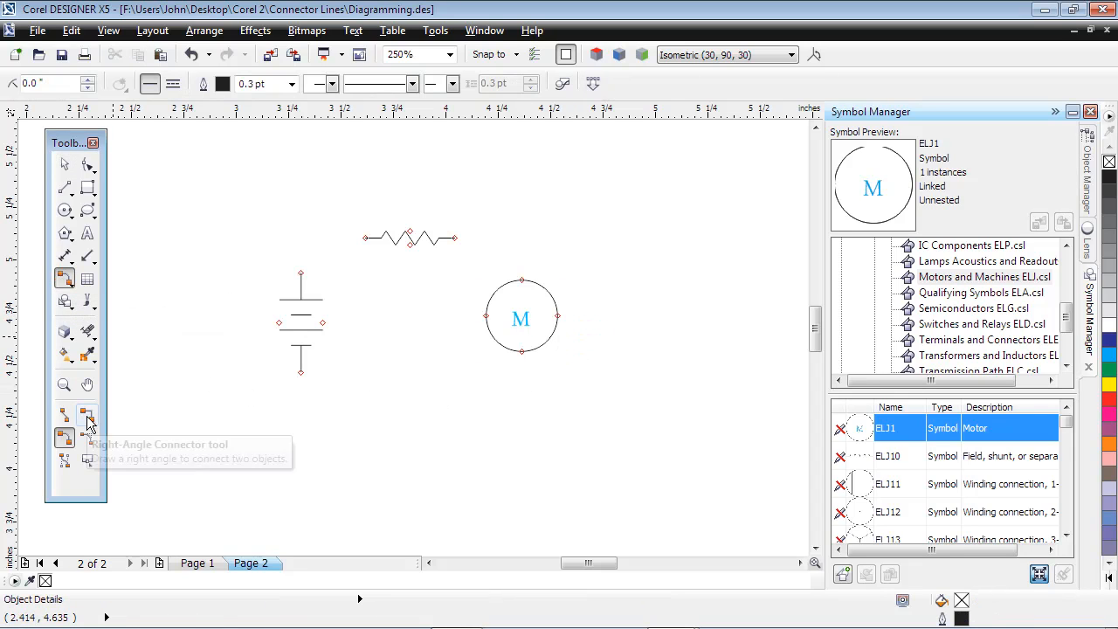
Wire battery to resistor and resistor to motor with right-angle connectors.
{"action": "left_click", "coordinate": [87, 412]}
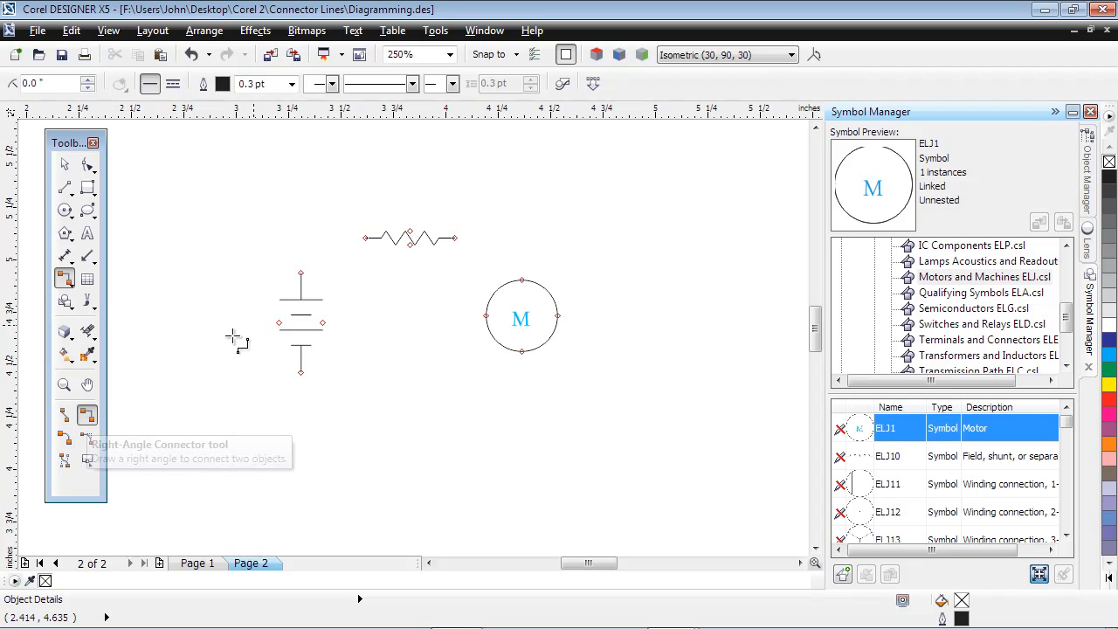
{"action": "left_click_drag", "start_coordinate": [301, 276], "coordinate": [366, 238]}
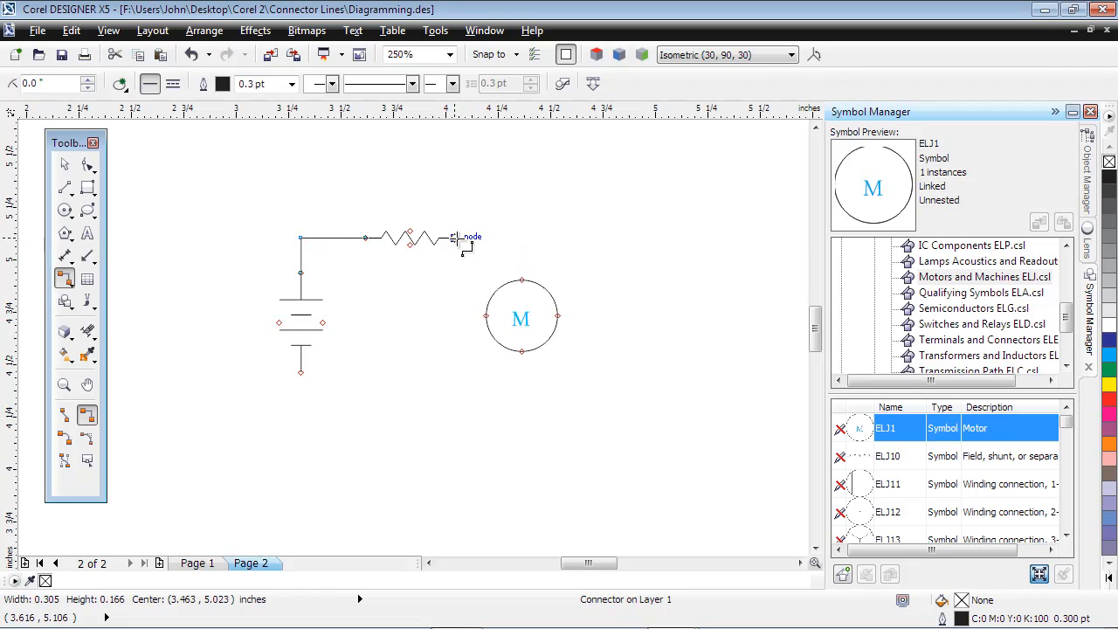
{"action": "left_click_drag", "start_coordinate": [462, 244], "coordinate": [524, 358]}
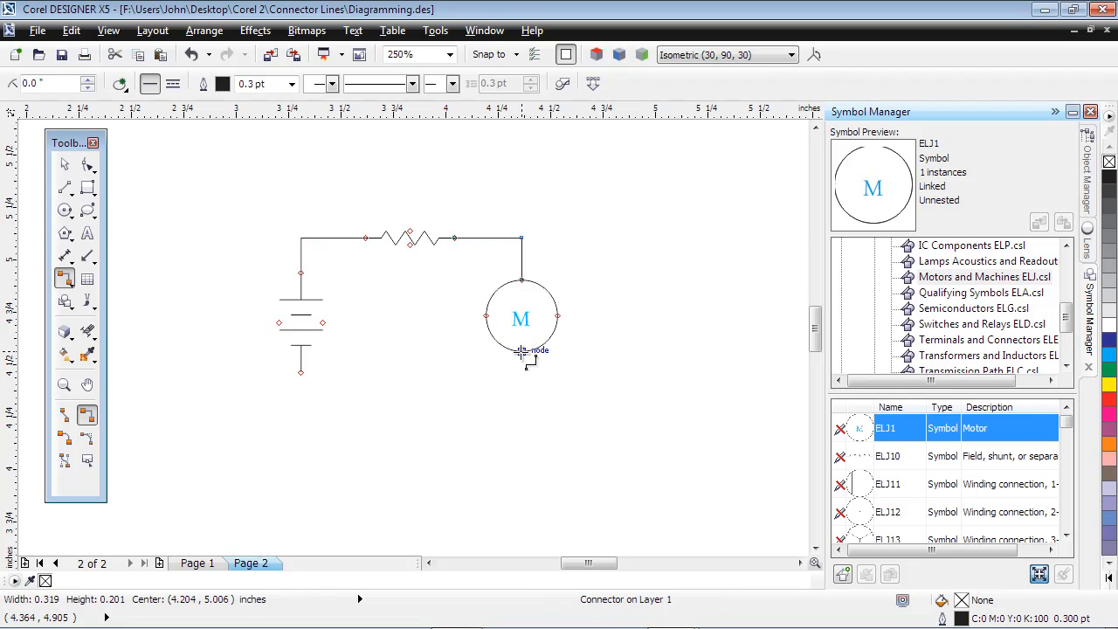